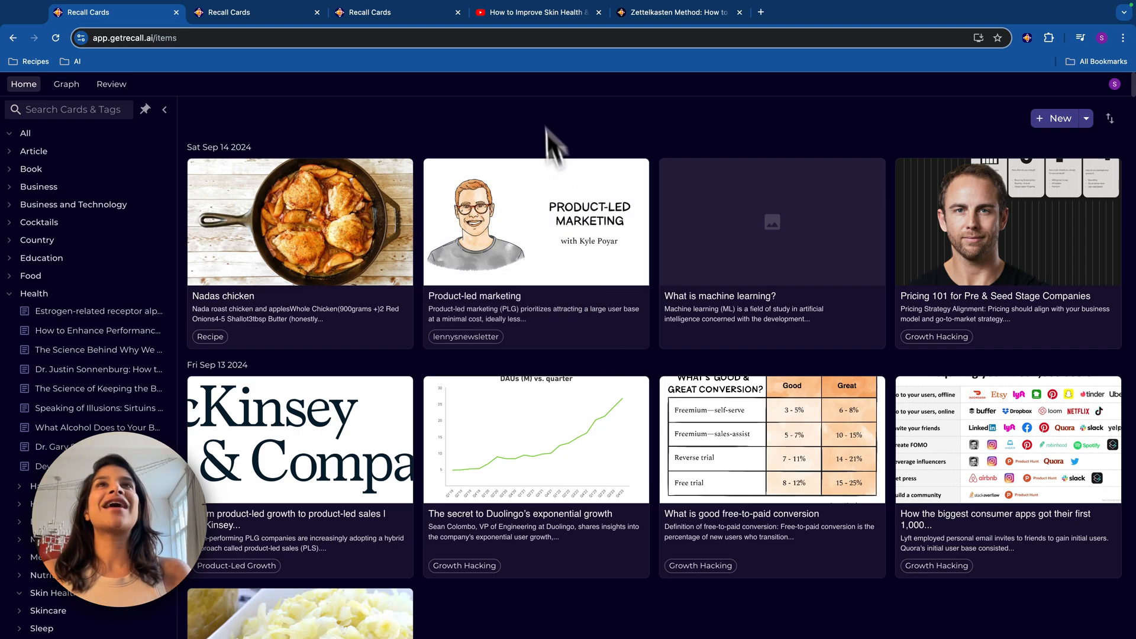
Review the Recall summary of the Skin Health video on YouTube and save it, tagged Health and Skin Health
left_click(535, 12)
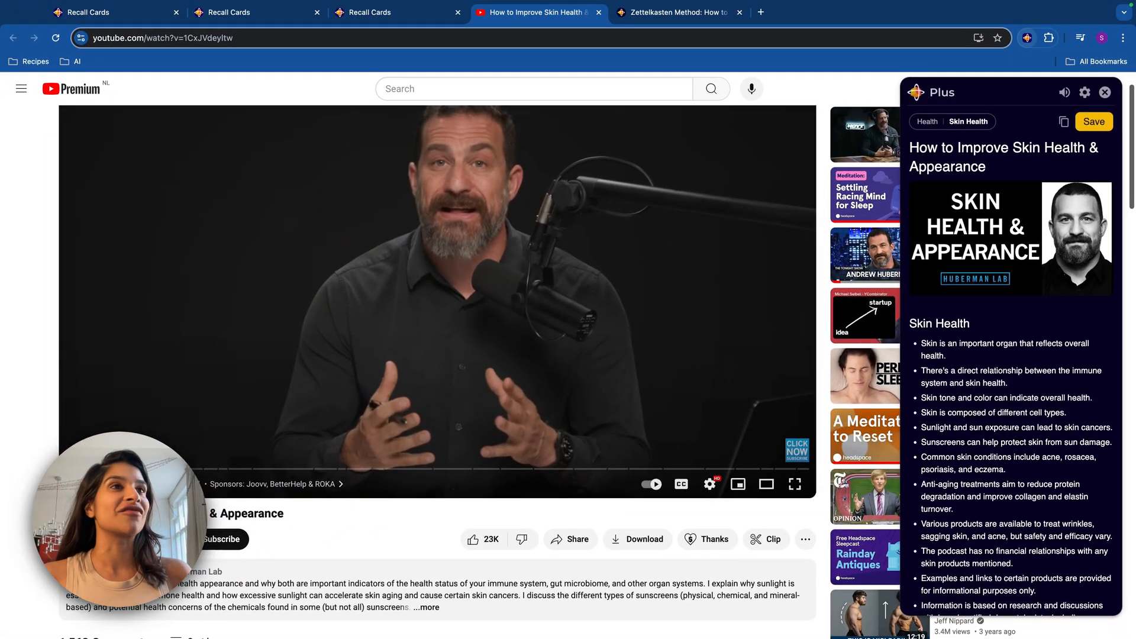
scroll("down", 3)
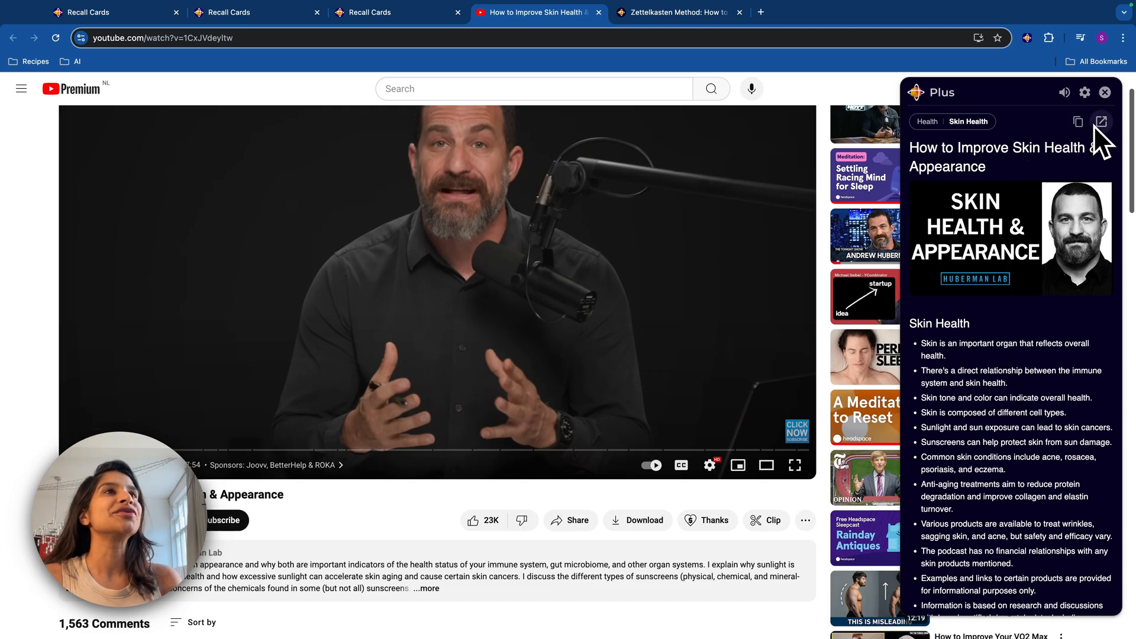
View the saved Skin Health summary as a Recall card and follow its collagen link to the Collagen card
left_click(1101, 120)
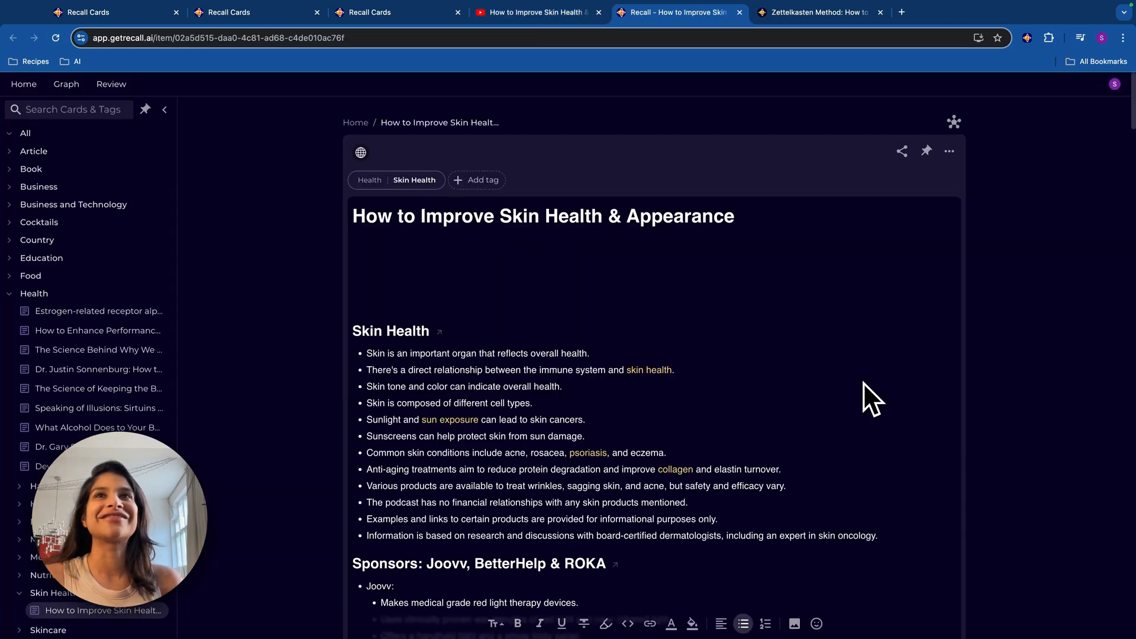
scroll("down", 3)
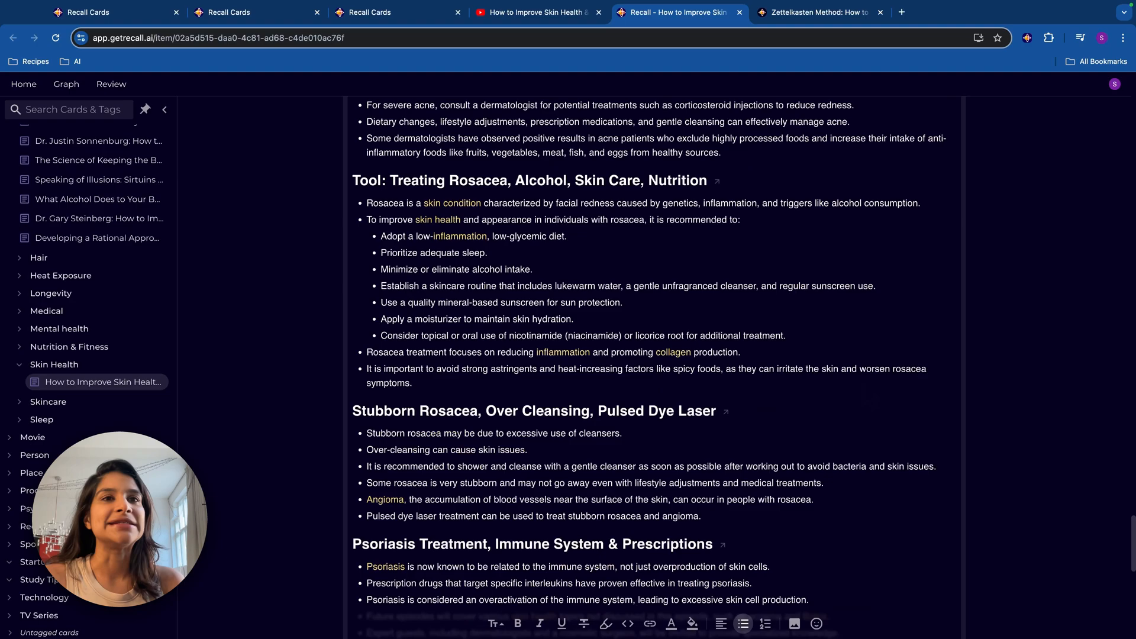
scroll("down", 3)
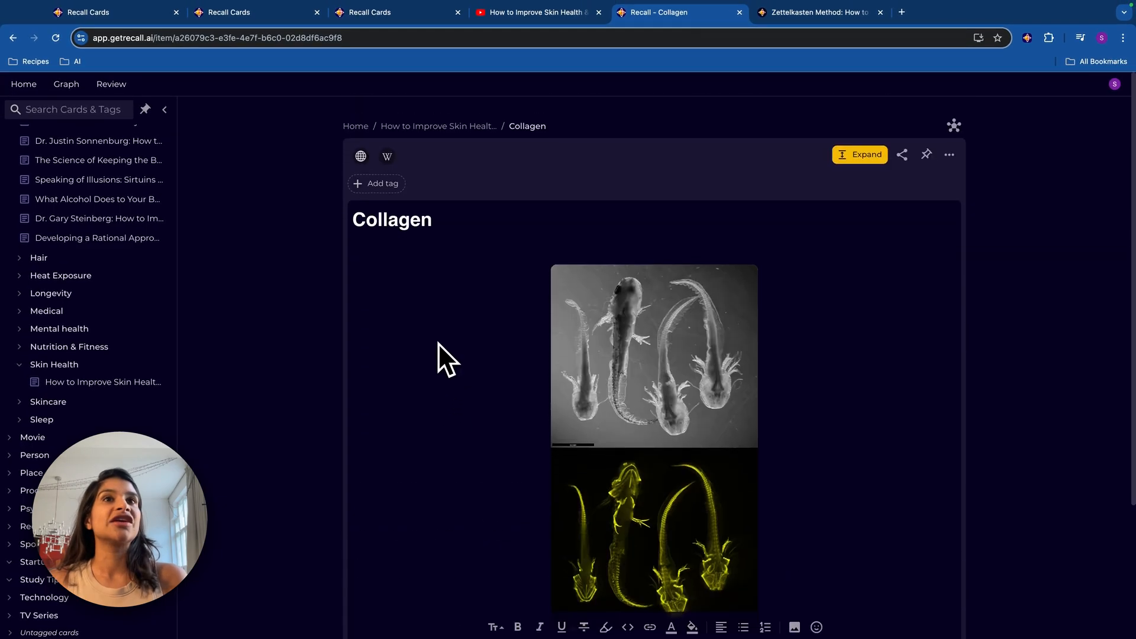
Show the Collagen card's connections graph, then the knowledge graph of all cards
left_click(859, 154)
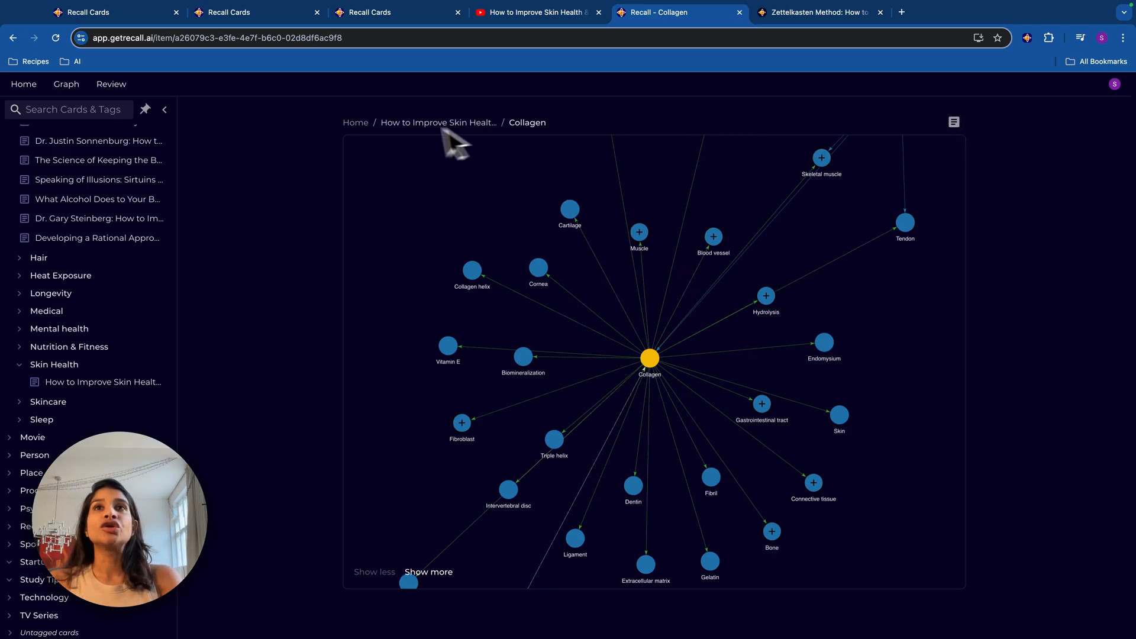
left_click(66, 84)
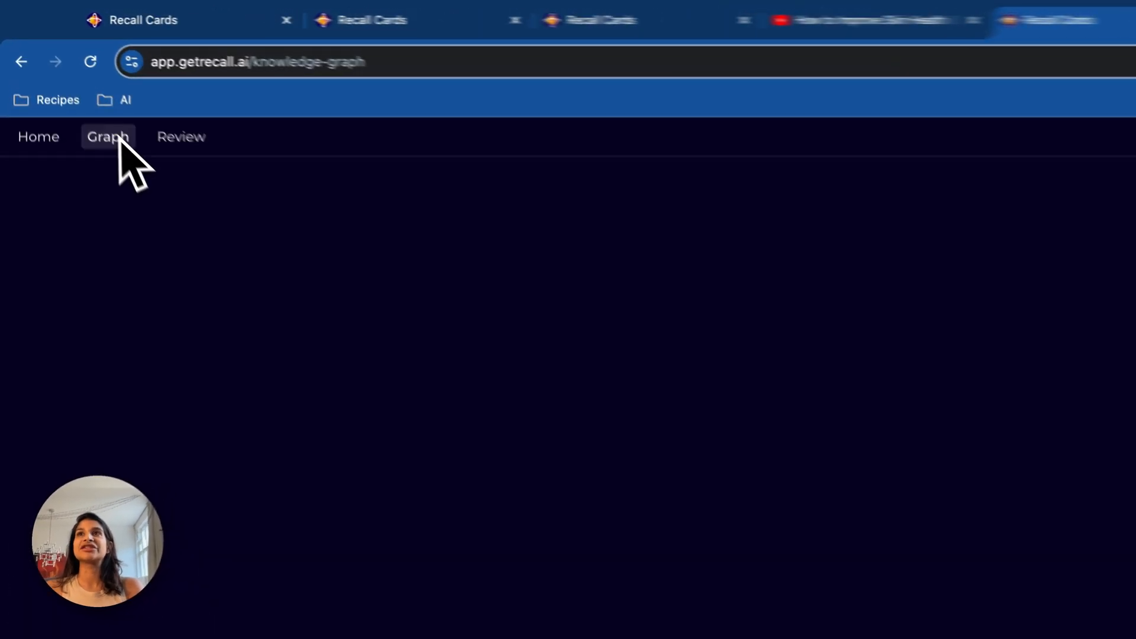
Select a node in the knowledge graph to bring up the Cholesterol card
left_click(109, 137)
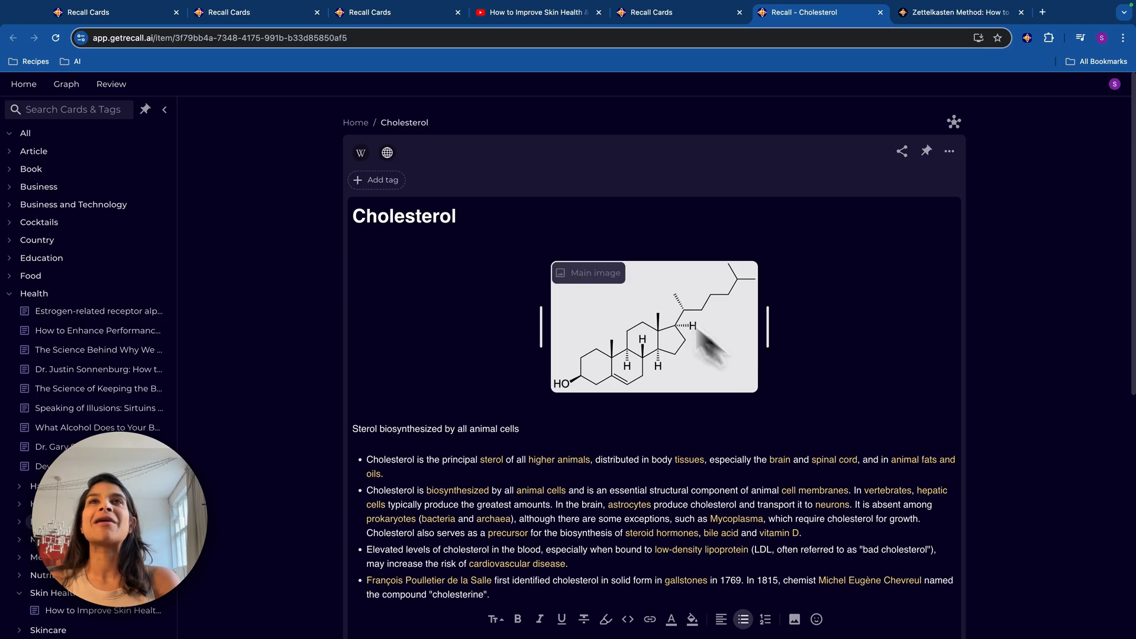
From the home list, reopen the Skin Health & Appearance card and browse its Links section of counted entities
left_click(23, 84)
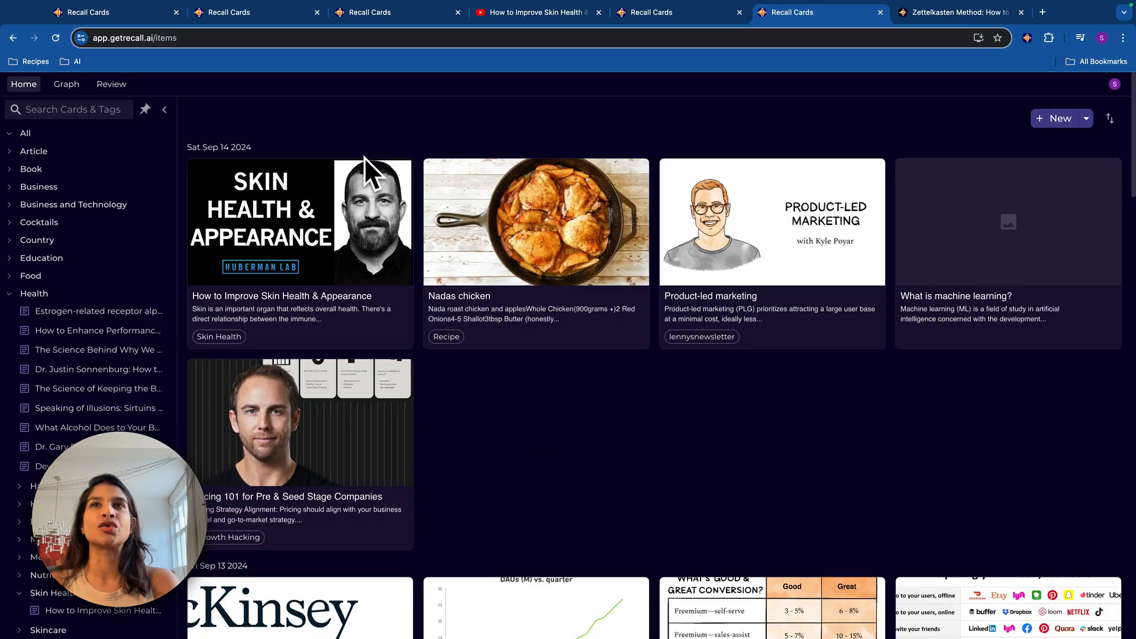
left_click(300, 221)
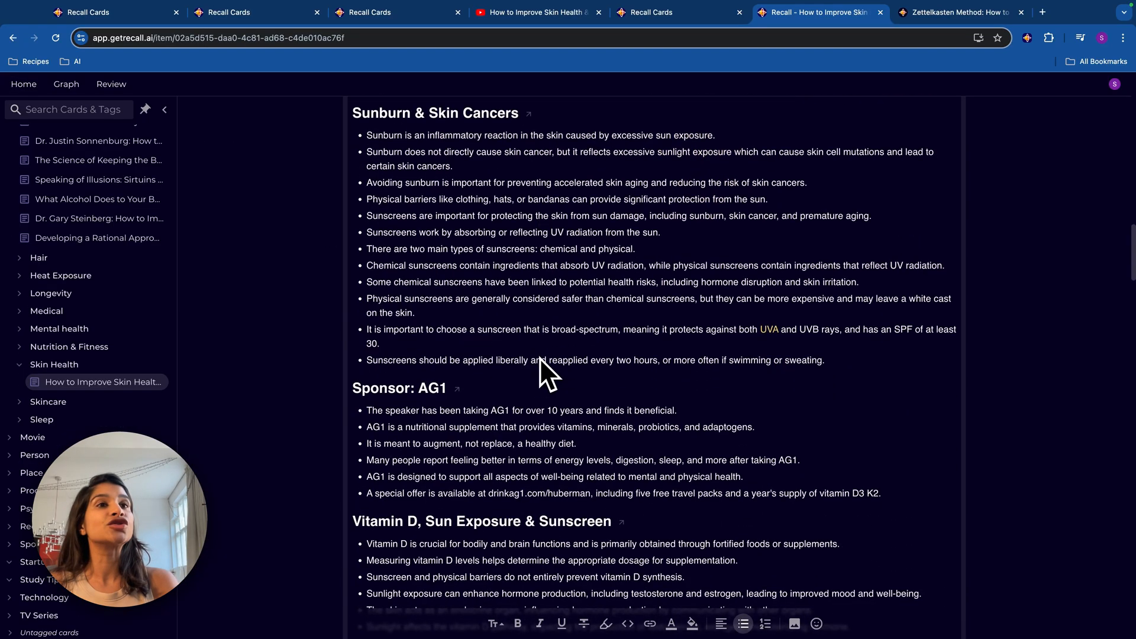
scroll("down", 3)
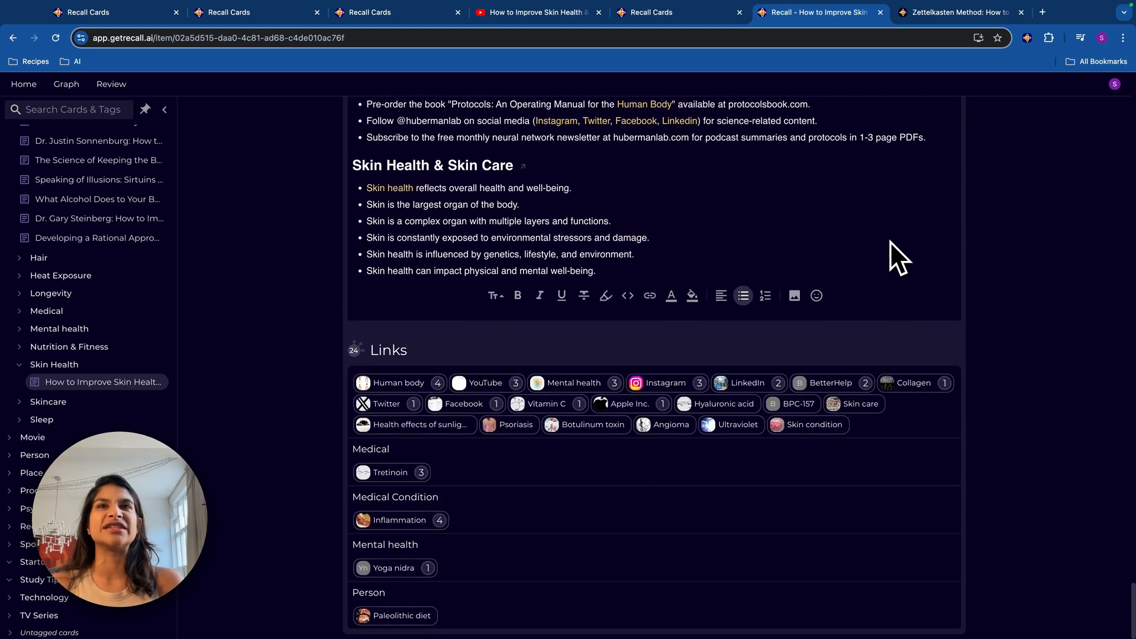
left_click(485, 384)
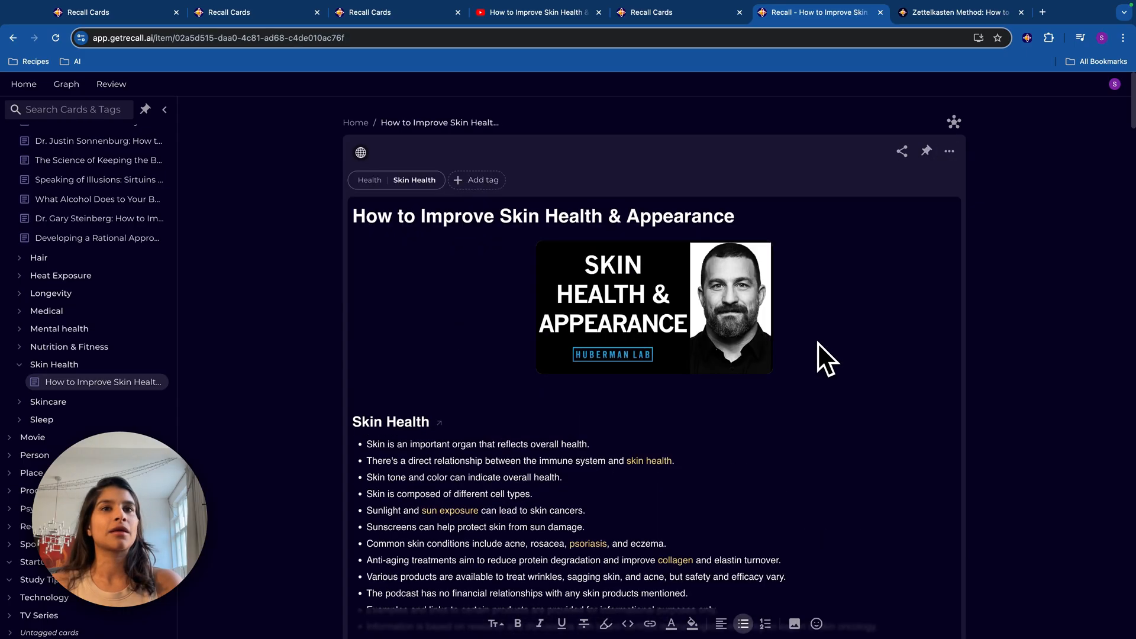
scroll("down", 3)
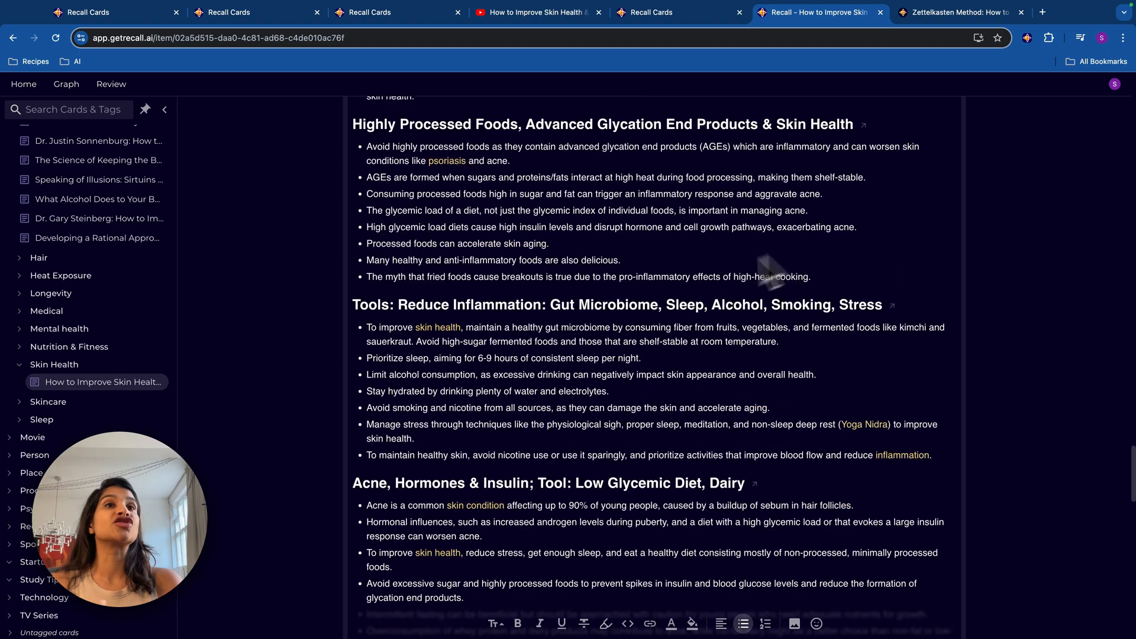
mouse_move(848, 365)
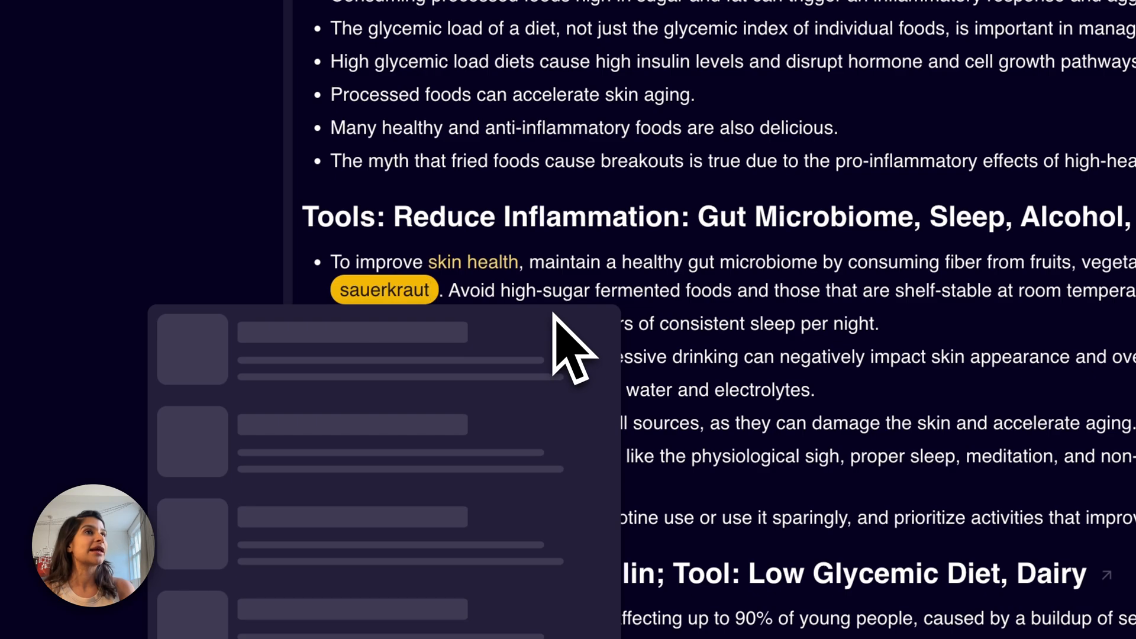
Link the word sauerkraut in the Tools: Reduce Inflammation section as a new entity
scroll("down", 3)
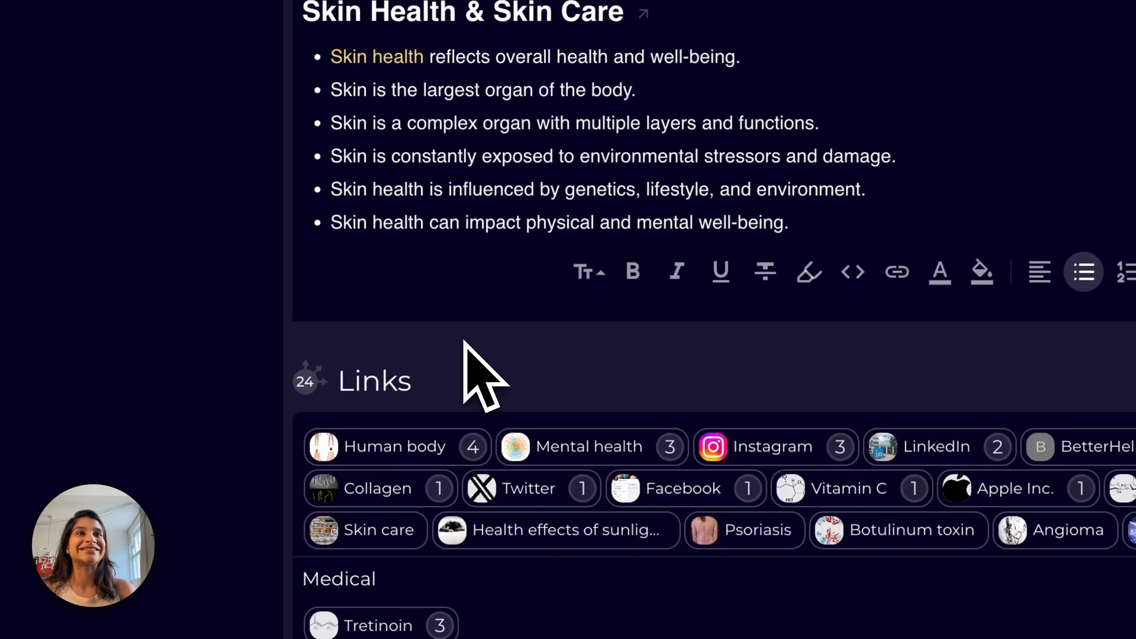